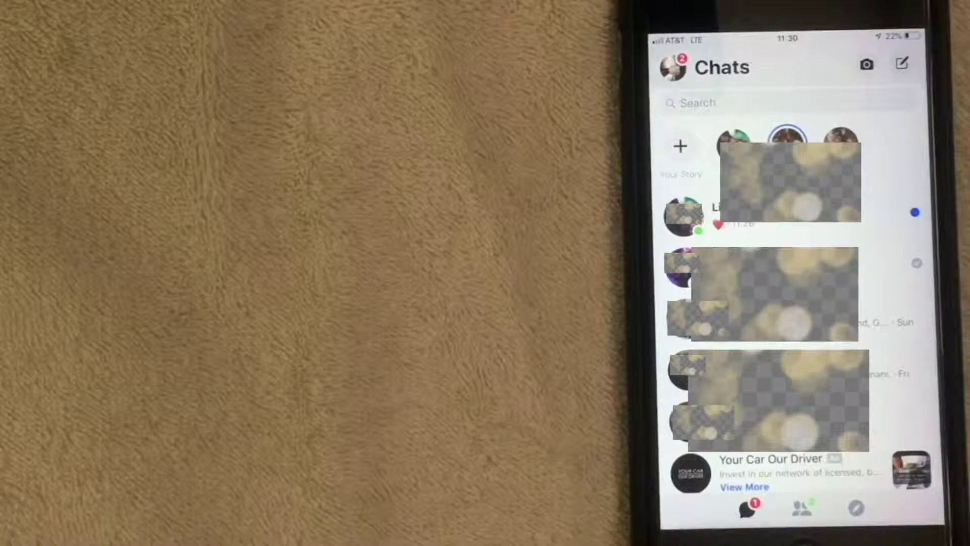
- Open the Messenger profile settings page from your profile picture beside Chats
{"action": "left_click", "coordinate": [670, 67]}
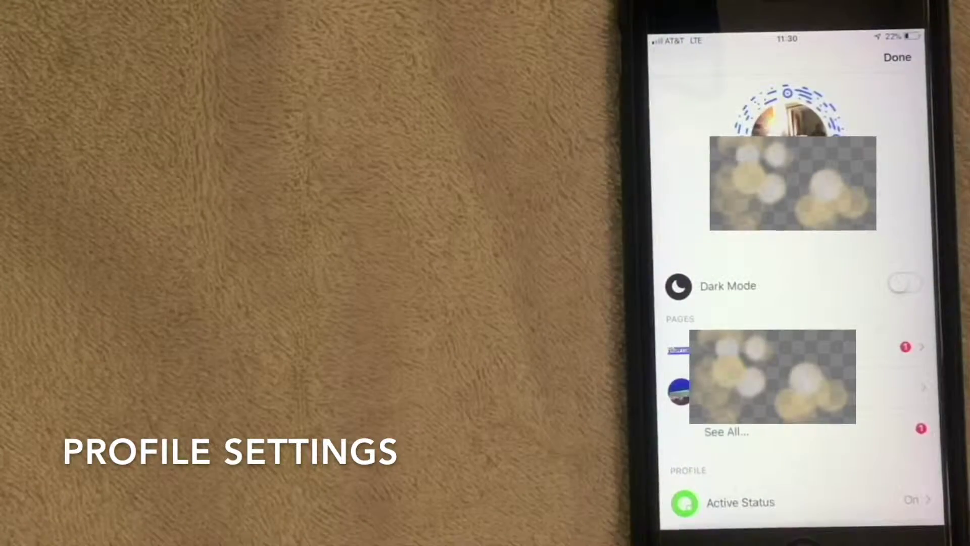